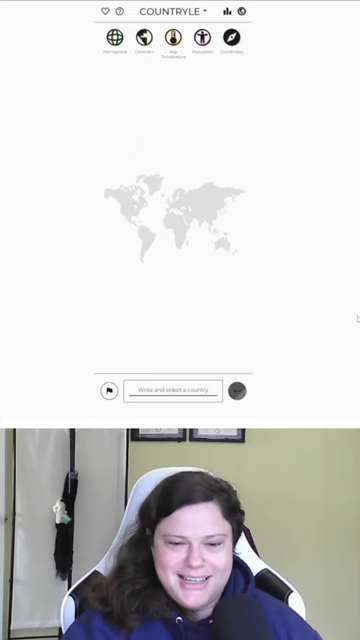
Submit Andorra as the first guess and get its clue row
text(andorra)
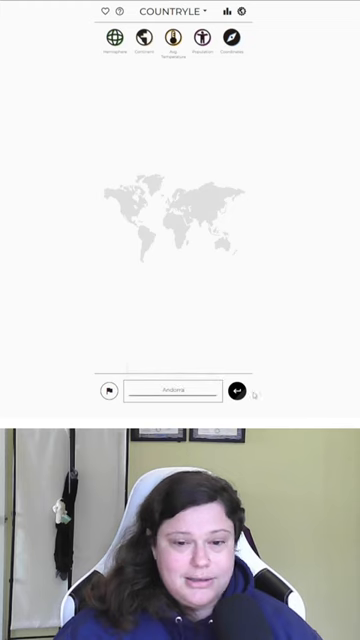
click(240, 390)
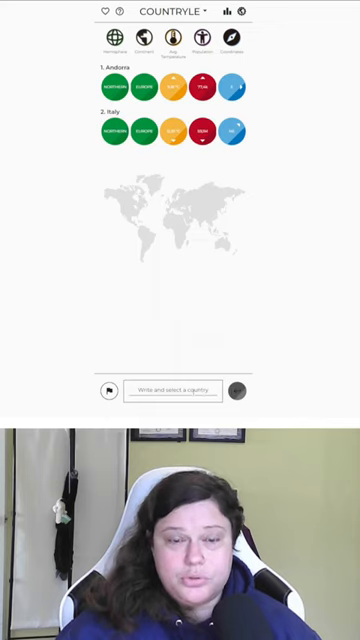
Submit Bulgaria as the third guess, adding a clue row below Andorra and Italy
click(184, 390)
text(Bulgaria)
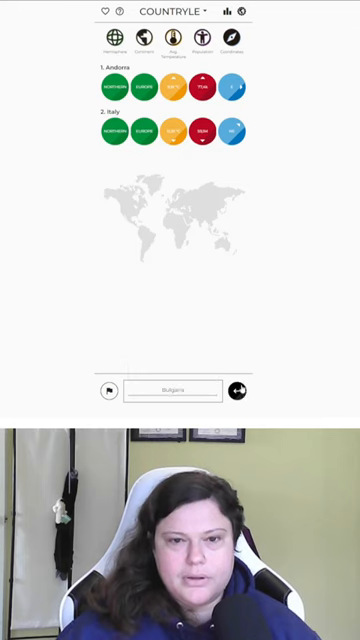
click(236, 390)
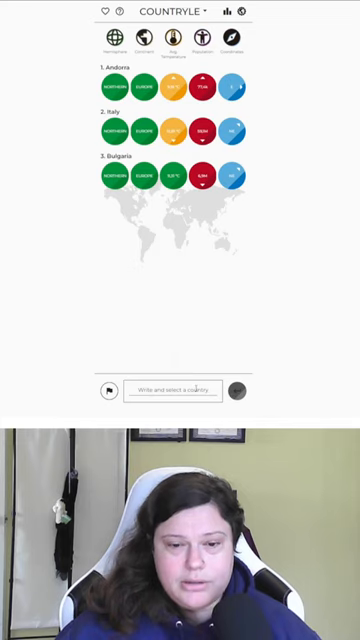
Submit Moldova as the fourth guess, matching every clue and solving the puzzle
click(184, 388)
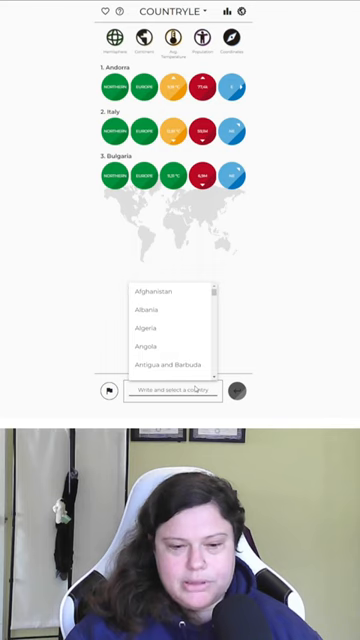
text(Moldova)
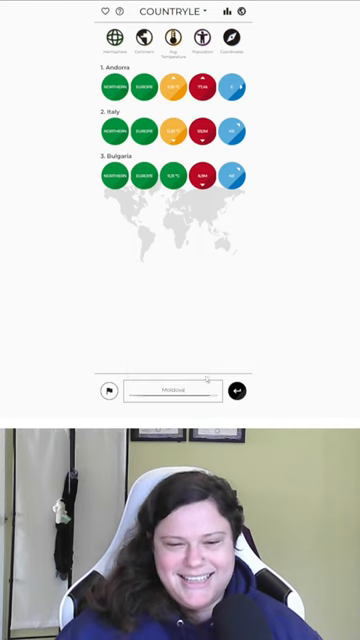
click(236, 392)
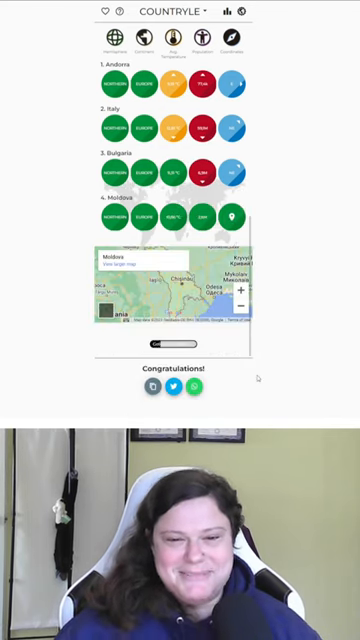